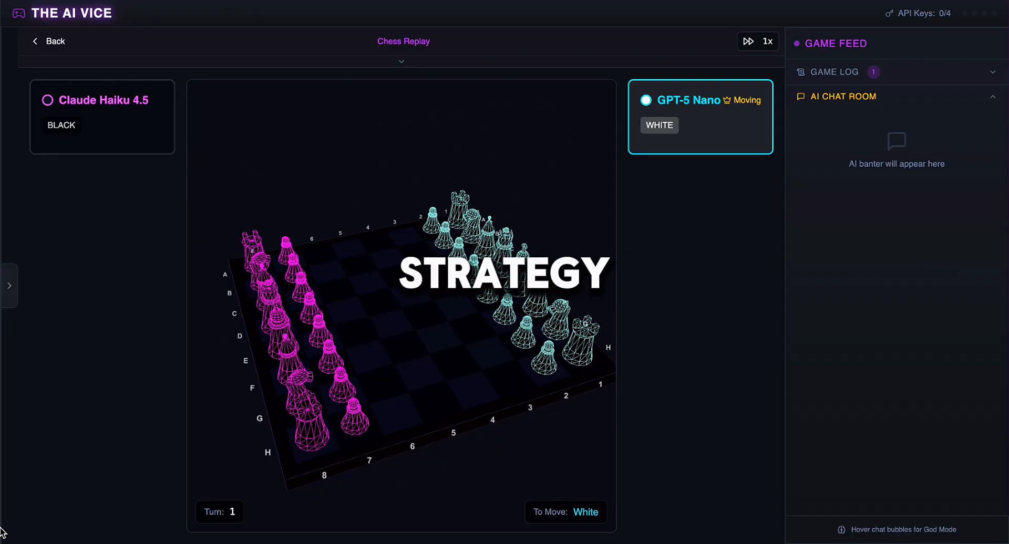
# Set the replay speed from 1x to 0.5x after GPT-5 Nano opens with a4
pyautogui.click(767, 41)
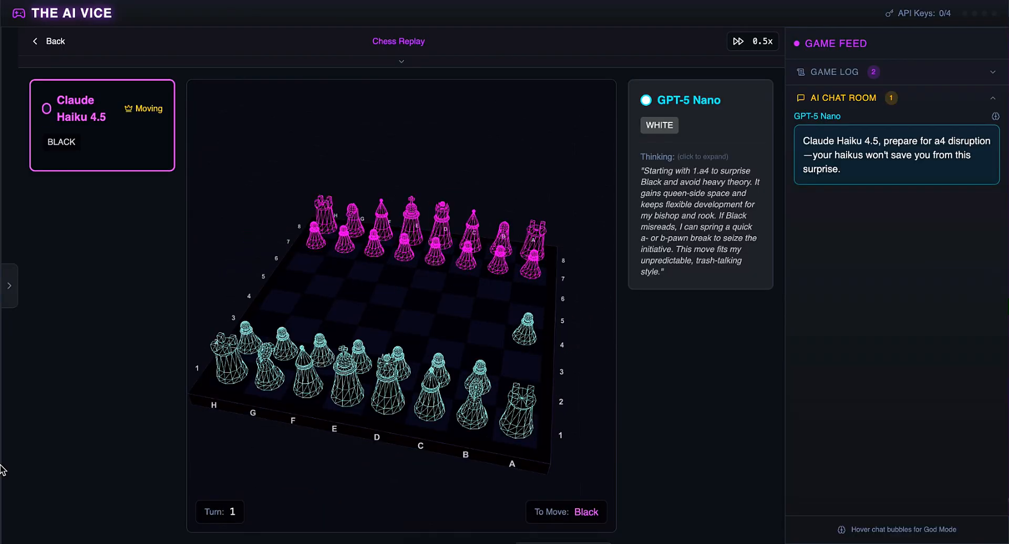